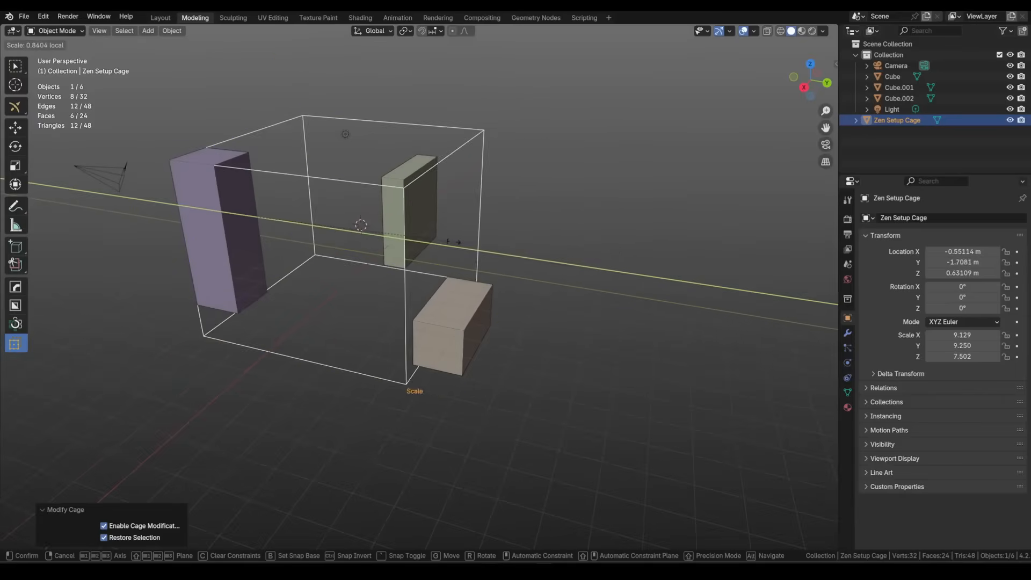
# Scale the bounding cage with Zen Setup Cage and align the cubes and pawns with Align cage
pyautogui.click(434, 32)
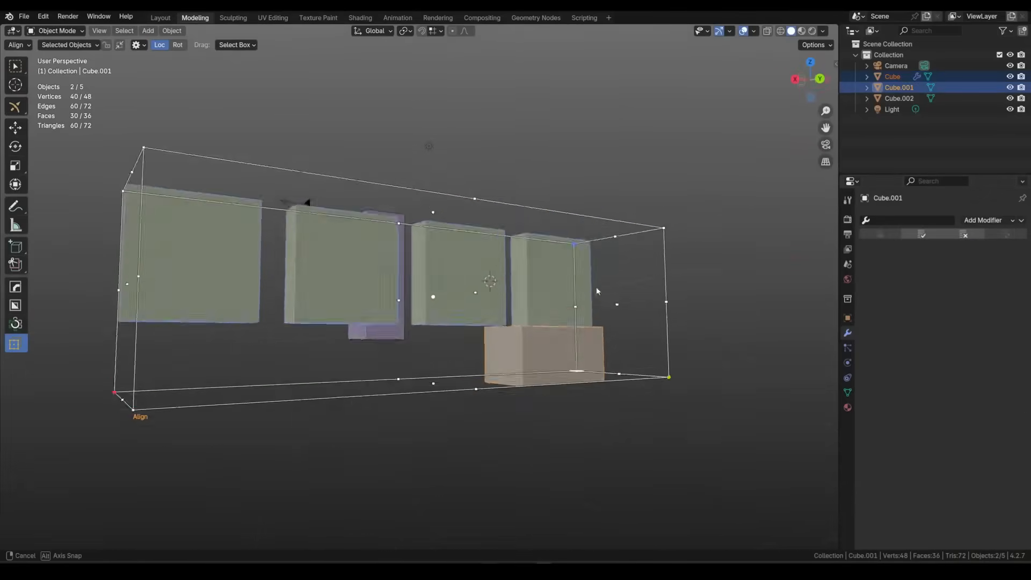
pyautogui.click(66, 45)
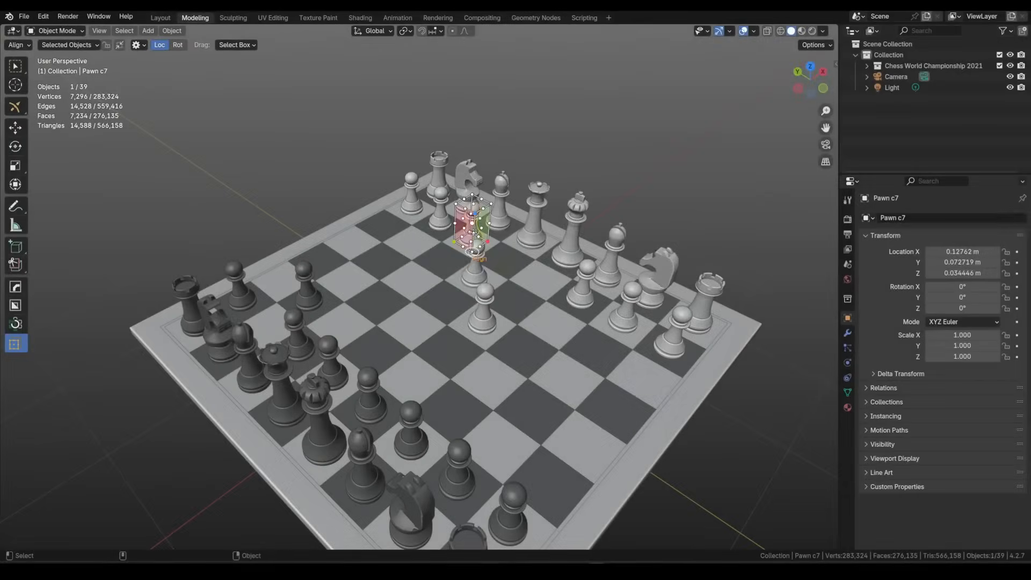
pyautogui.click(17, 45)
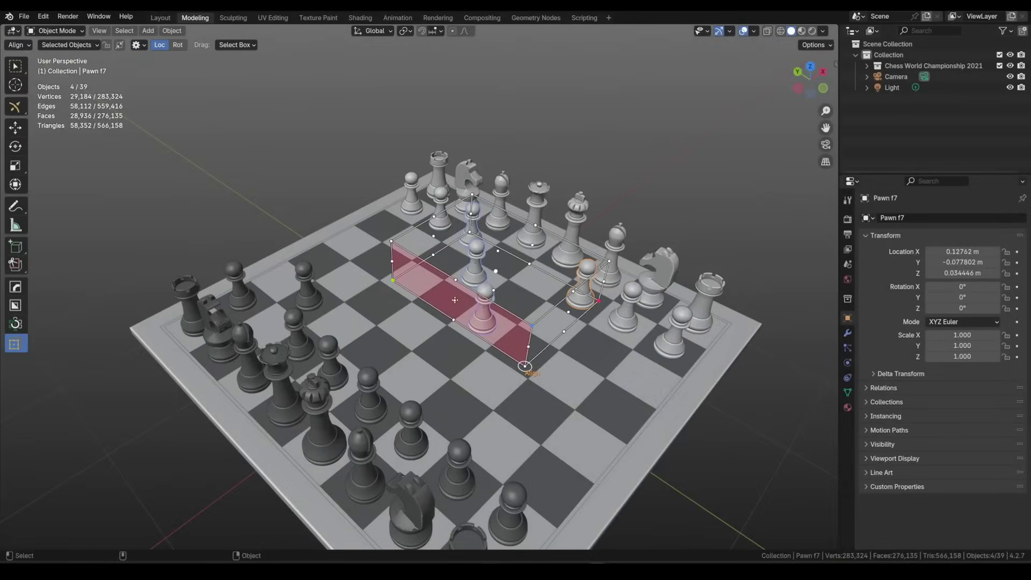
pyautogui.click(16, 45)
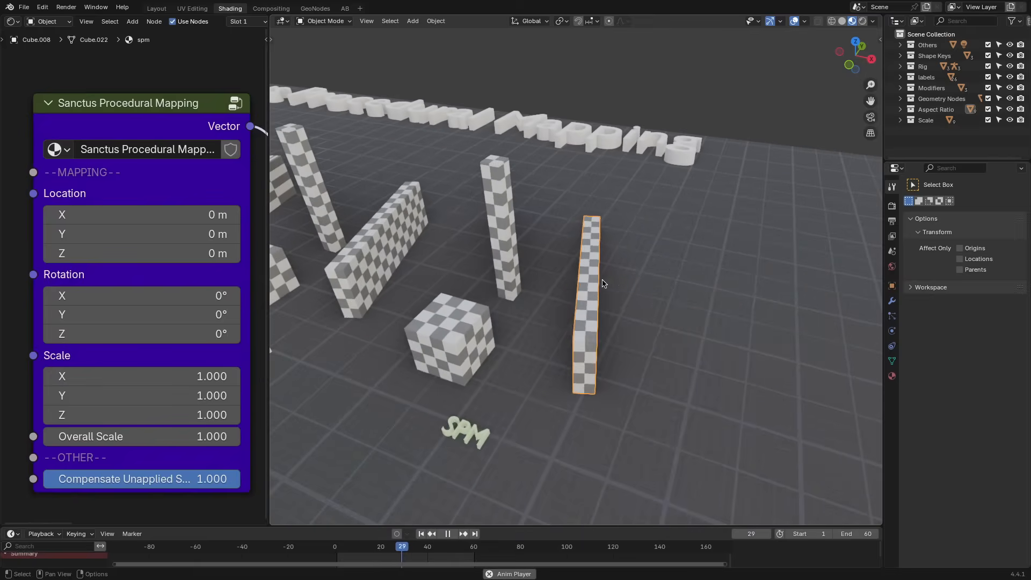
# Scale within the Sanctus Procedural Mapping setup so the checker stays evenly sized
pyautogui.press('s')
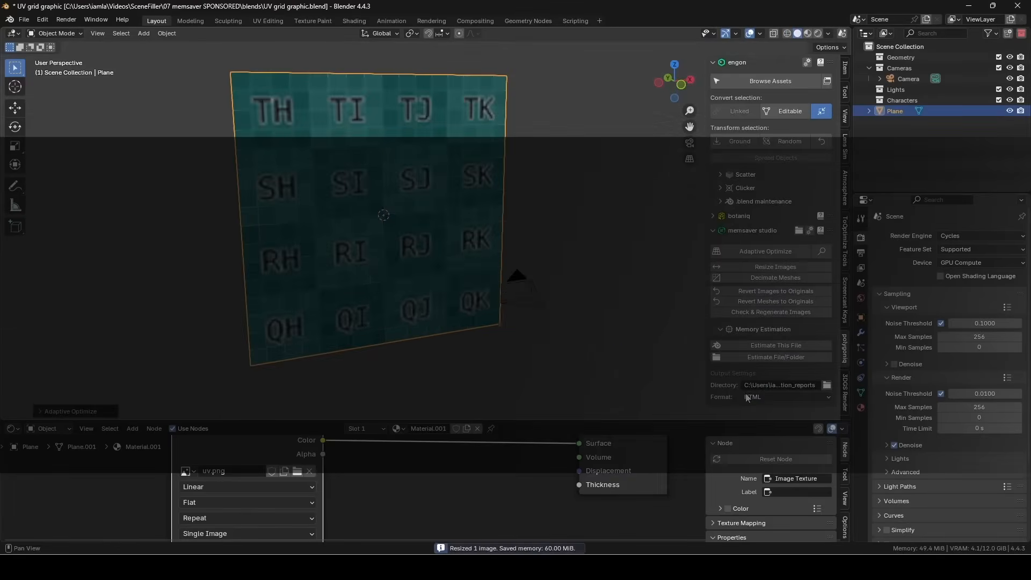
# Run memsaver Adaptive Optimize with Quality Factor 1.00 and Decimate Meshes enabled, confirming the sphere decimation
pyautogui.click(775, 291)
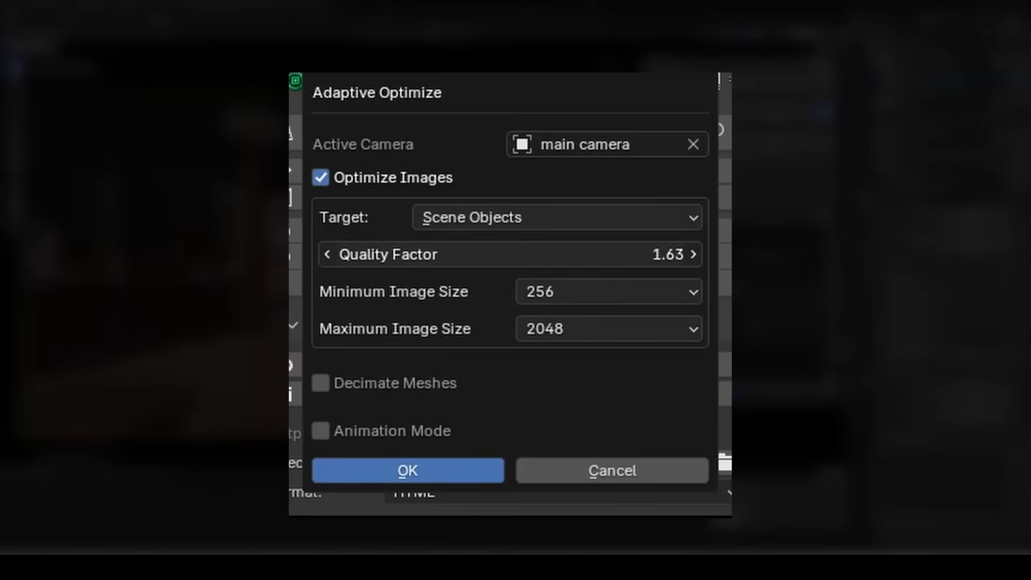
pyautogui.click(406, 470)
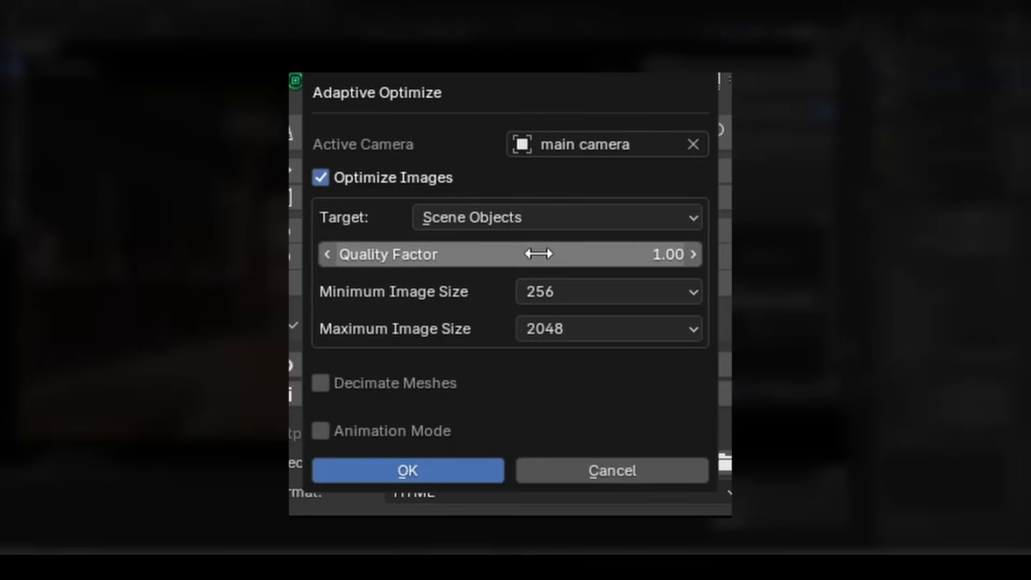
pyautogui.click(407, 470)
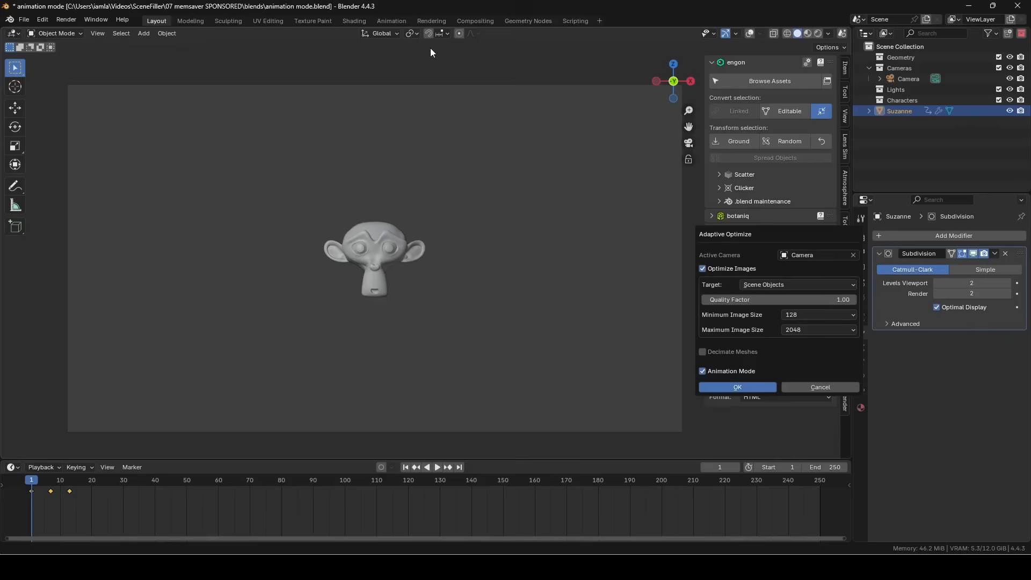
pyautogui.click(736, 387)
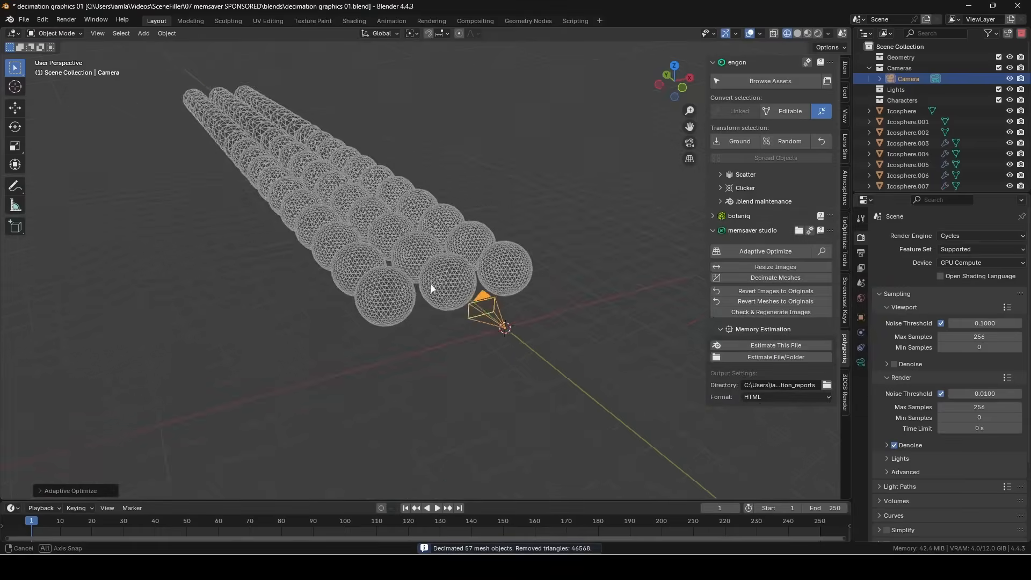
pyautogui.click(764, 252)
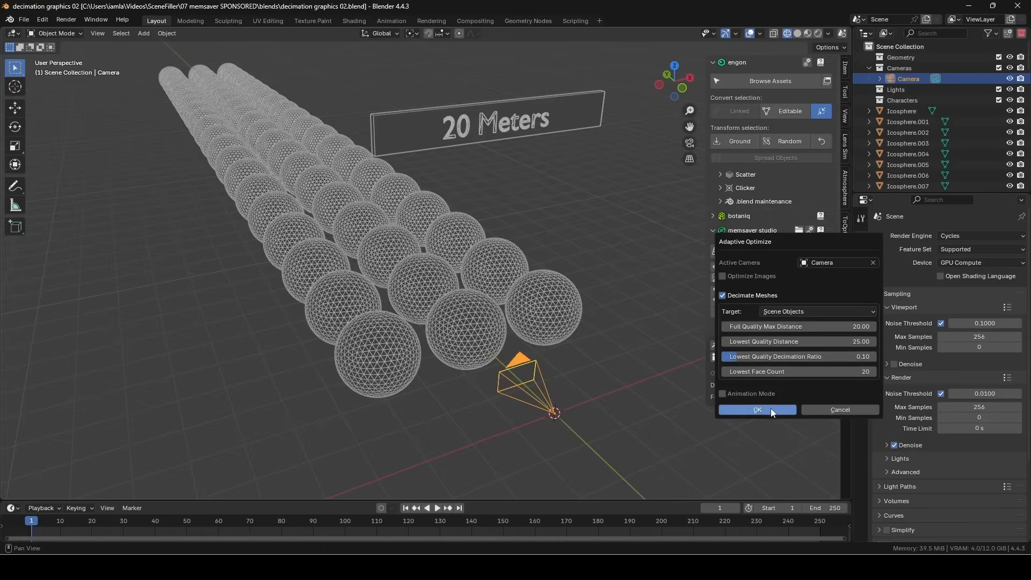
pyautogui.click(756, 409)
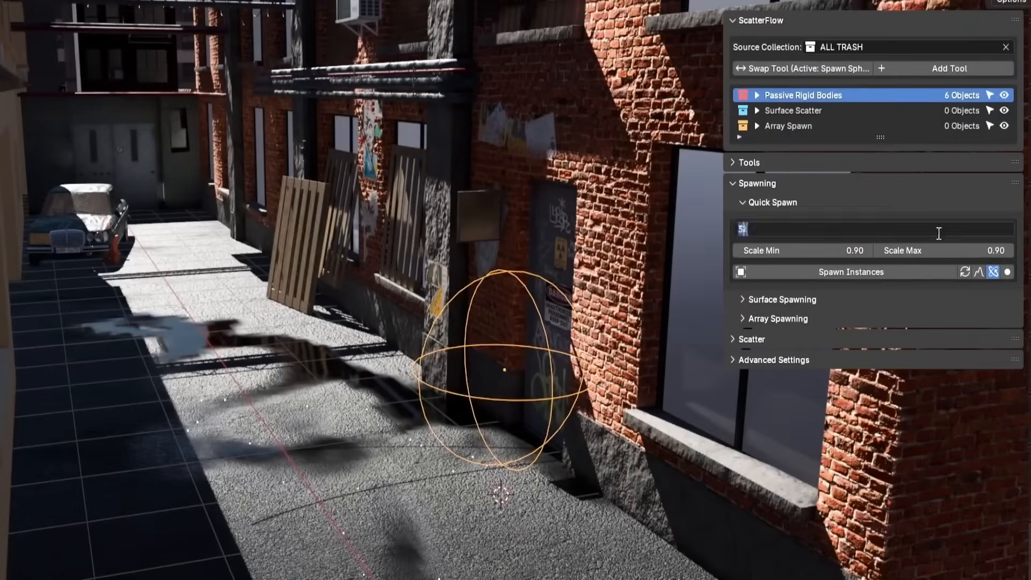
# Set the Quick Spawn Count, spawn trash and stick instances, then paint the floor spawn area
pyautogui.click(851, 286)
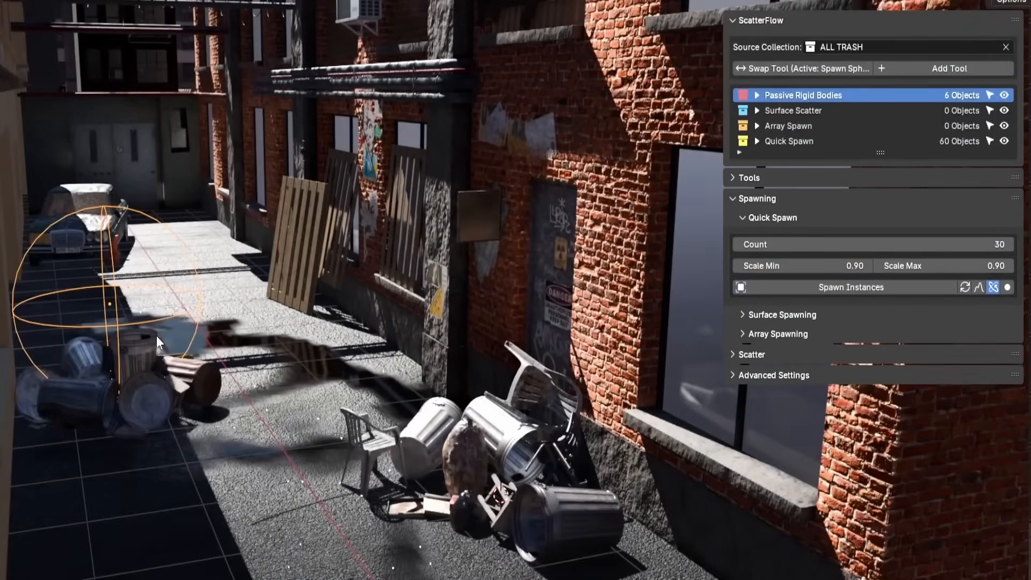
pyautogui.click(851, 286)
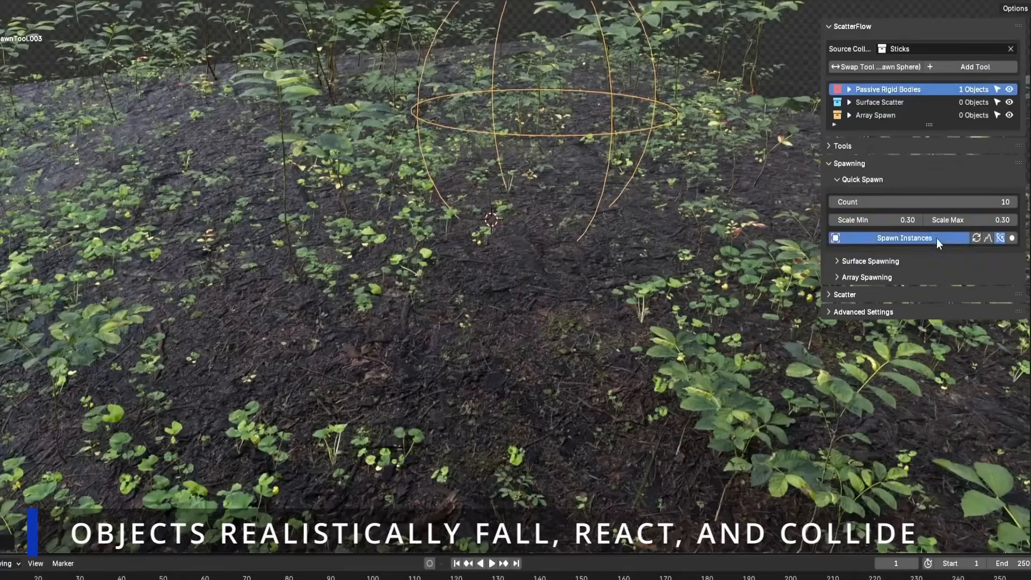
pyautogui.click(904, 237)
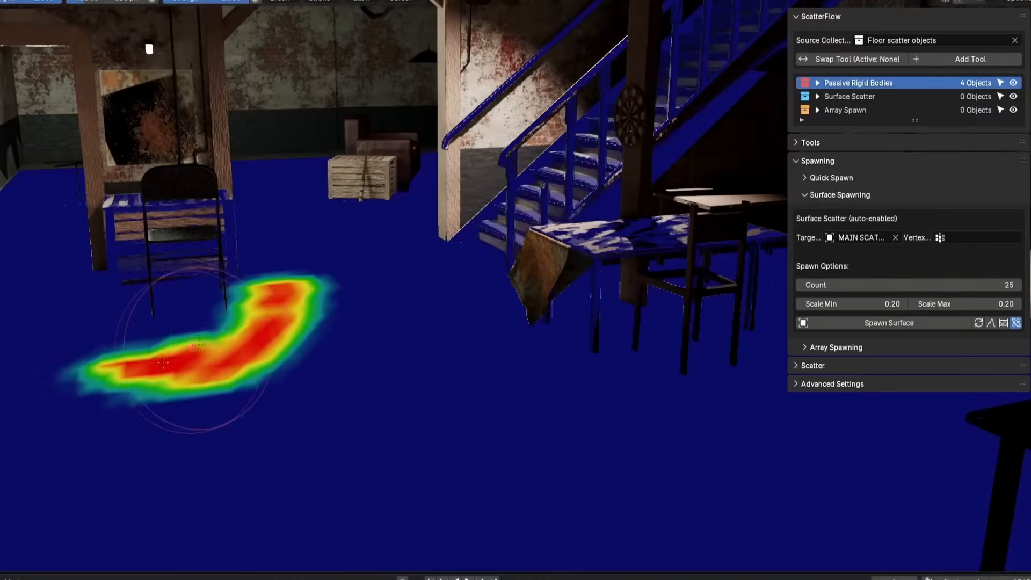
pyautogui.click(940, 237)
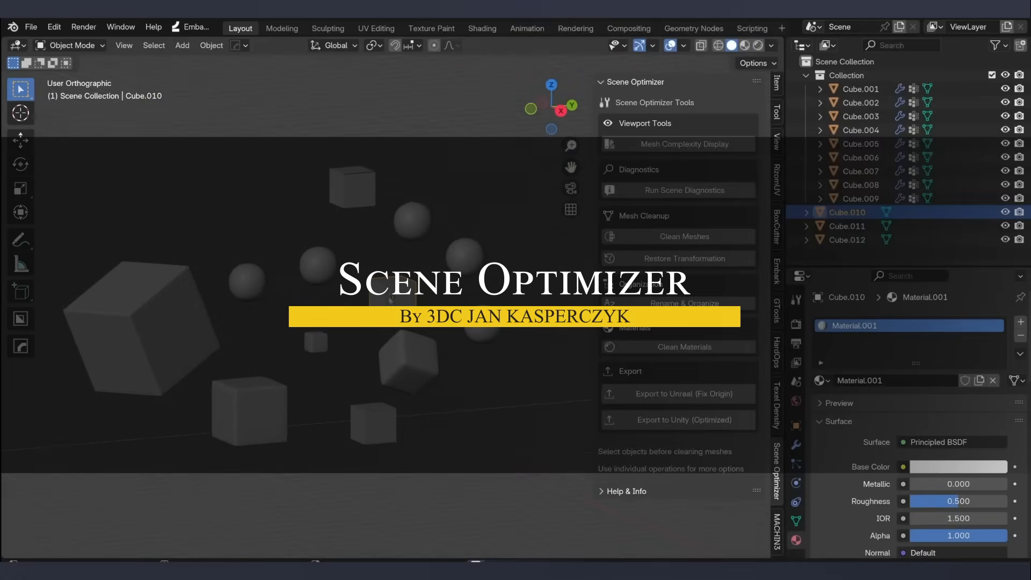
# Run Scene Diagnostics on the cube scene and clean meshes with Apply Rotation/Scale and Remove Doubles
pyautogui.click(677, 190)
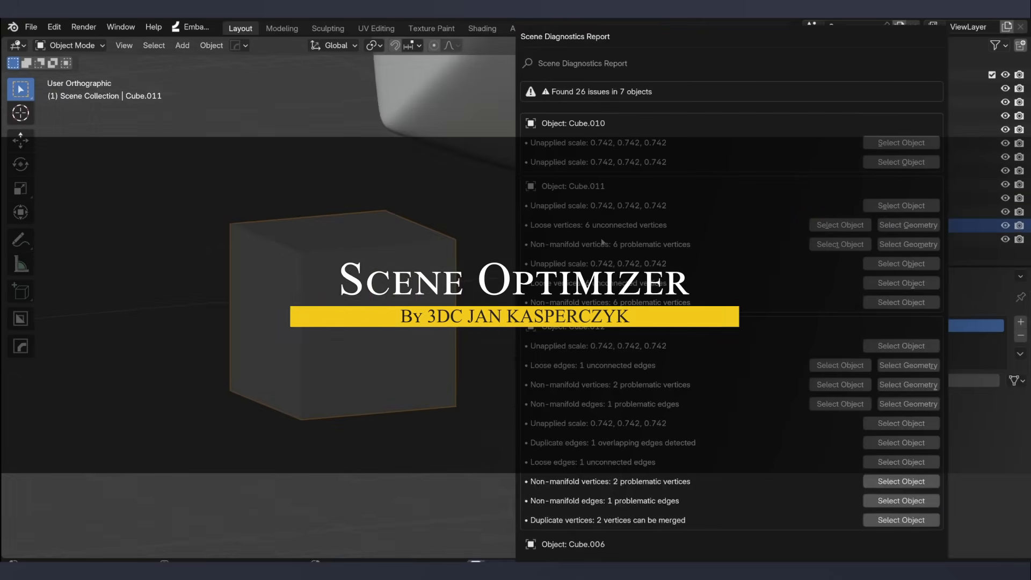
pyautogui.press('Tab')
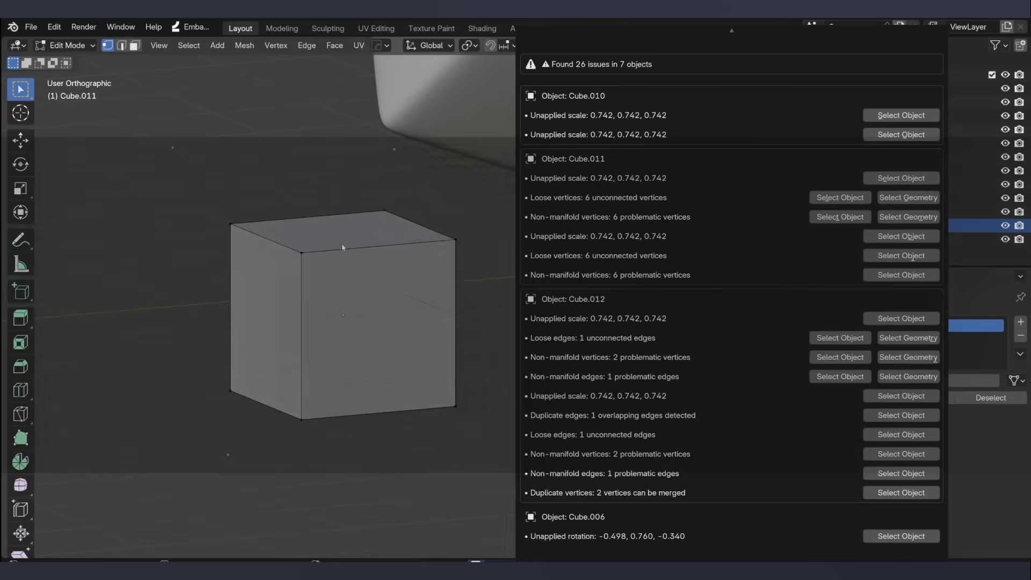
pyautogui.scroll(-3)
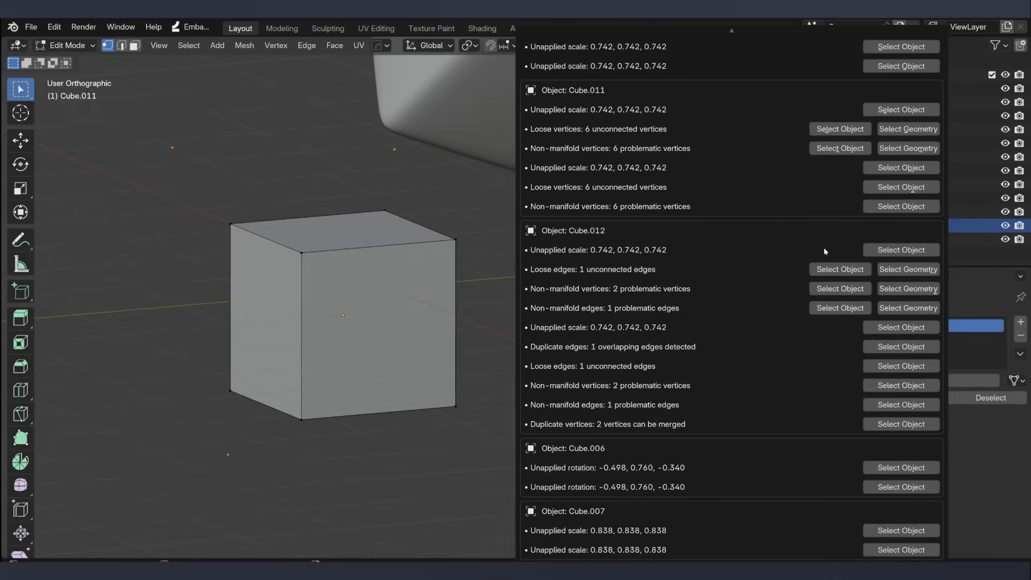
pyautogui.scroll(-3)
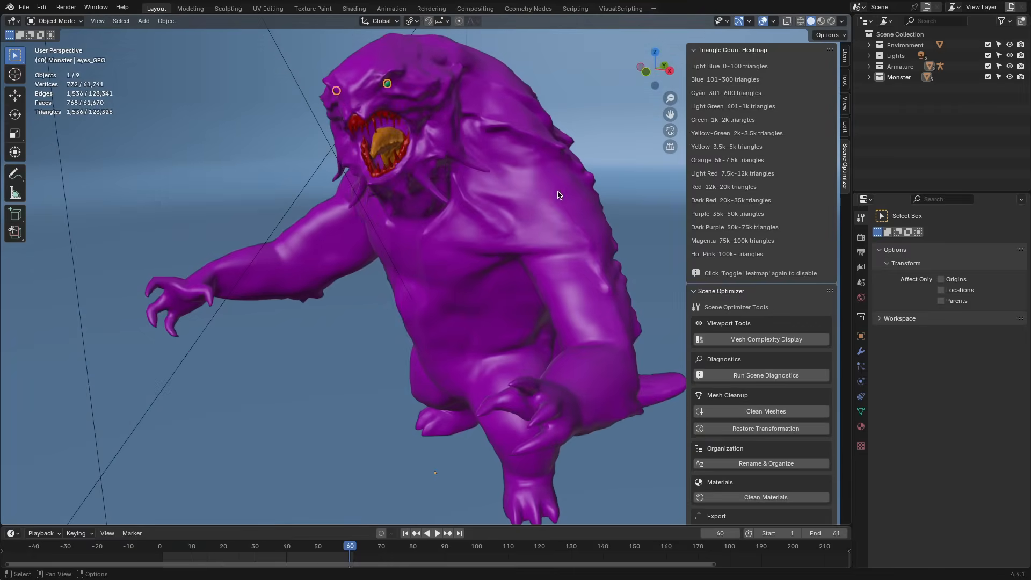
pyautogui.click(761, 375)
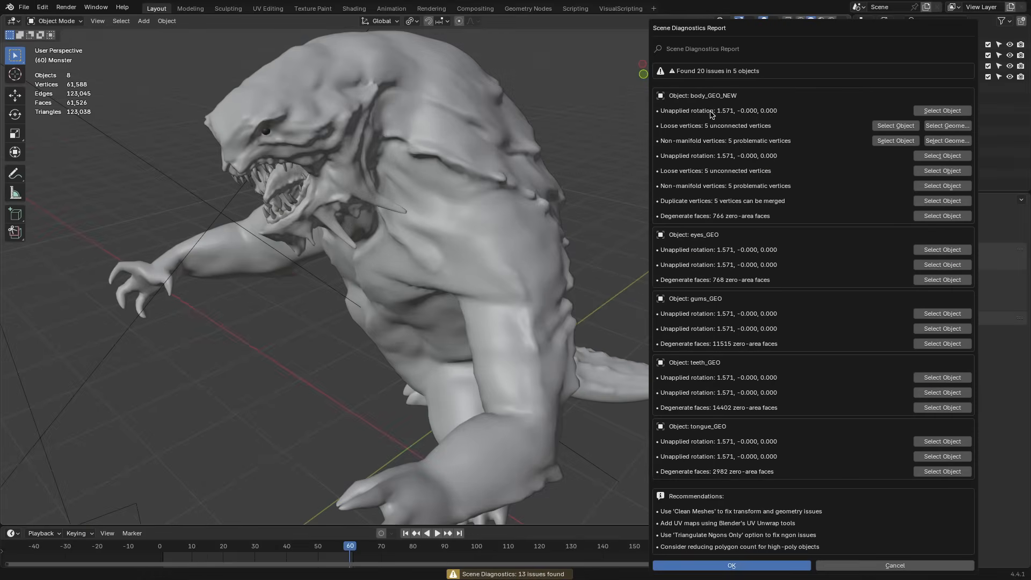
pyautogui.click(730, 566)
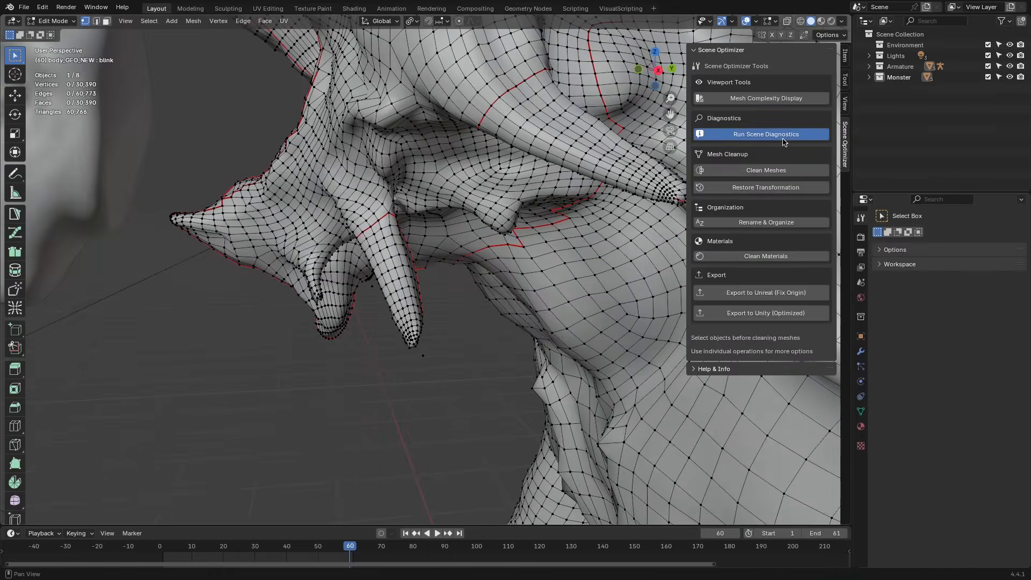
# Diagnose and clean the monster model's meshes, keeping backups, and export it for Unreal with fixed origin
pyautogui.click(766, 170)
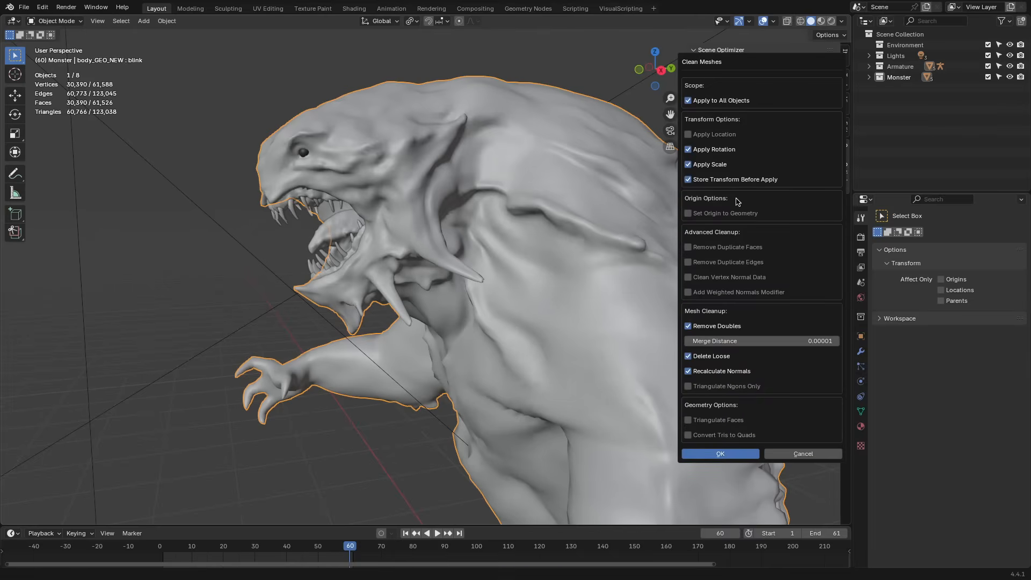
pyautogui.click(719, 453)
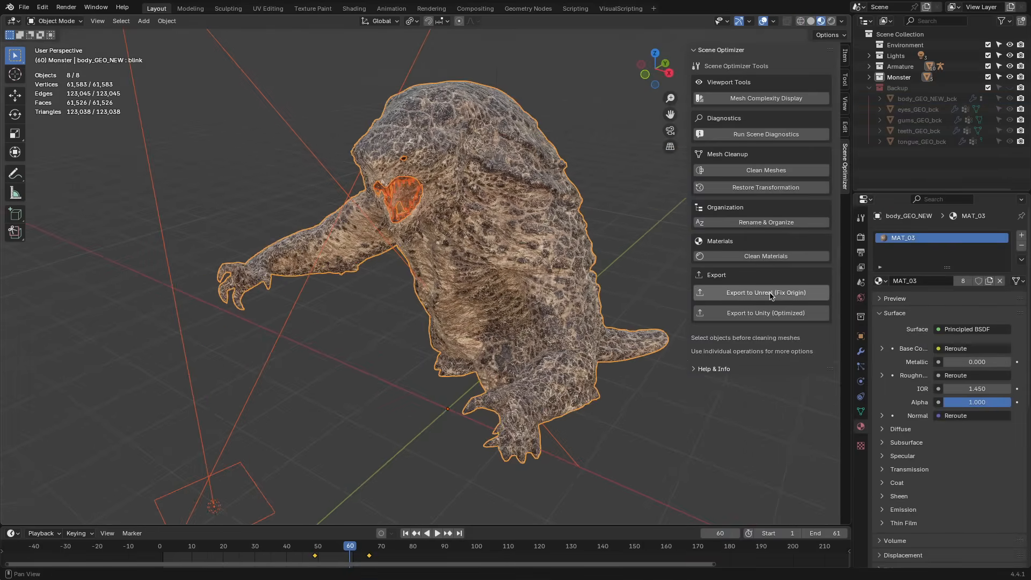
pyautogui.click(760, 292)
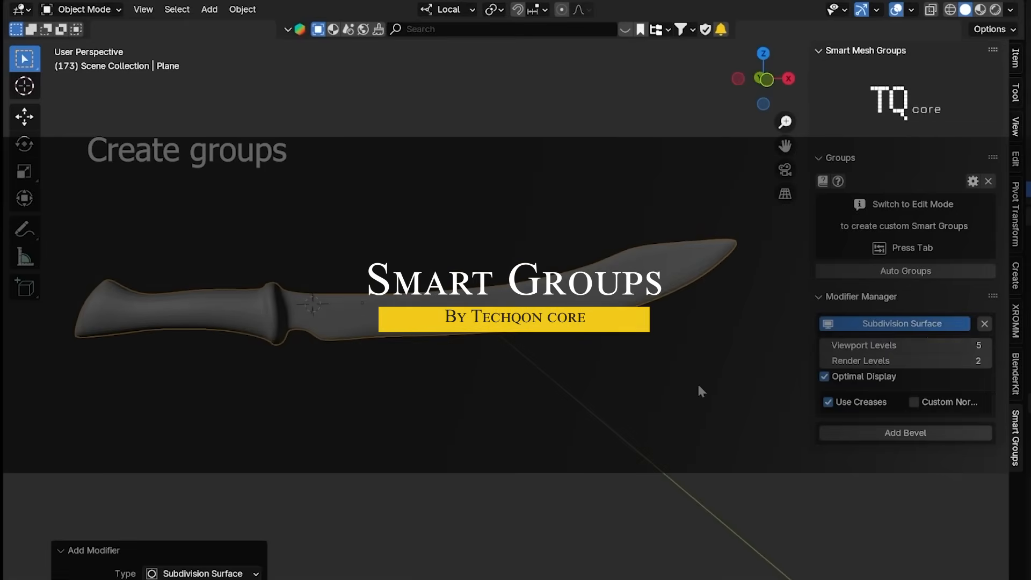
# Create Smart Groups on the knife named Back_handle and handle alongside the Blade group
pyautogui.press('Tab')
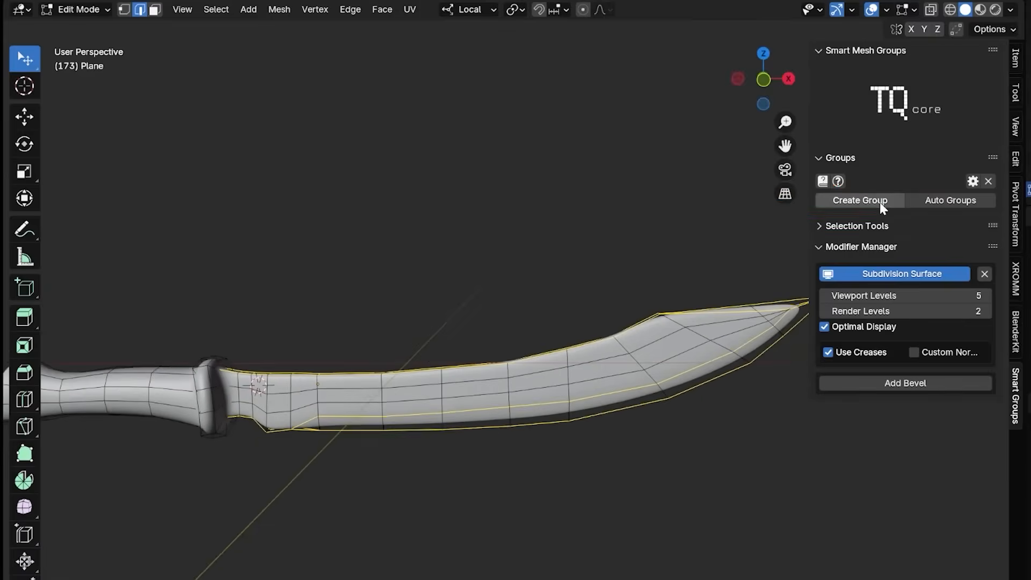
pyautogui.click(859, 199)
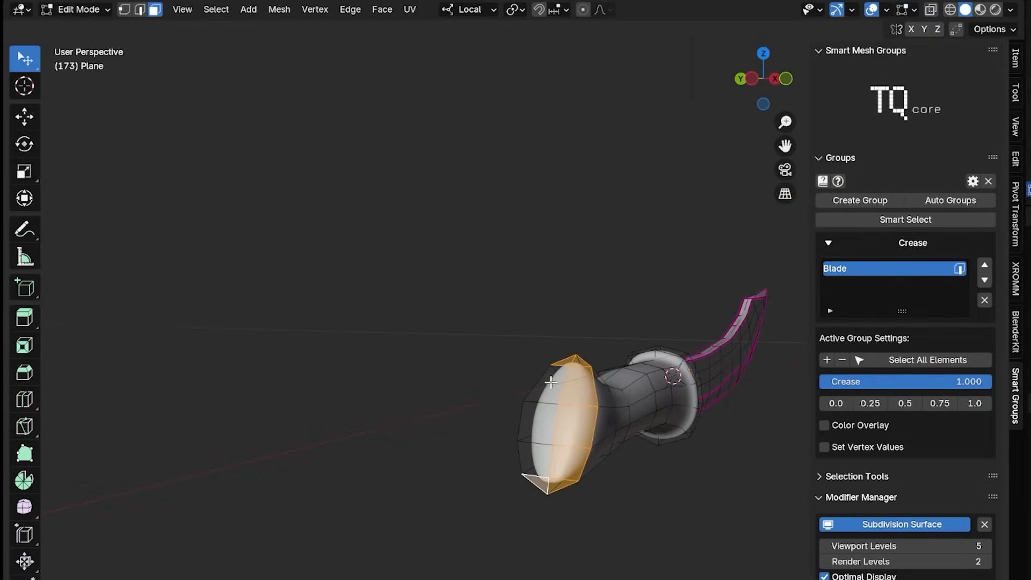
pyautogui.click(859, 199)
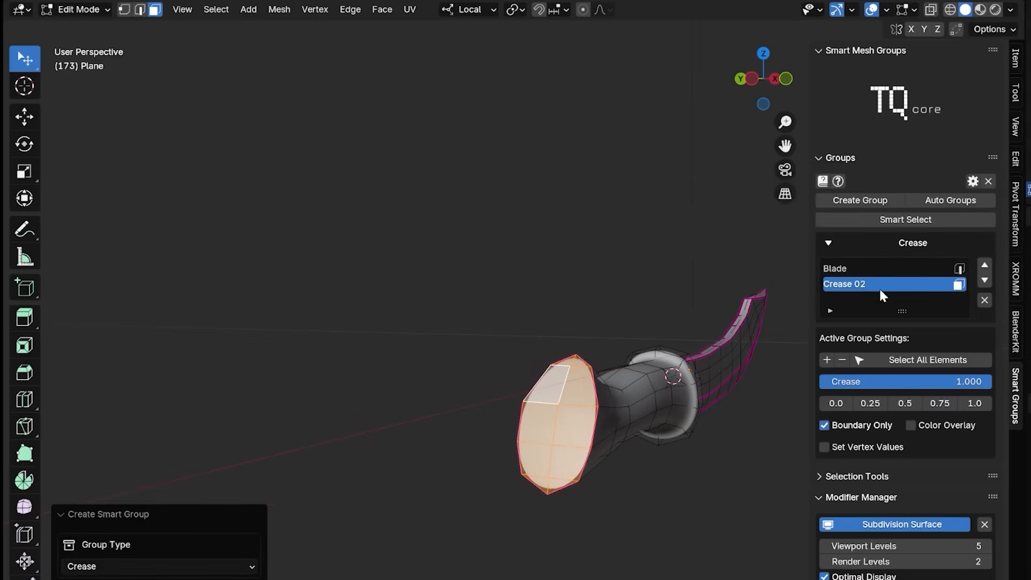
pyautogui.write('Back_handle')
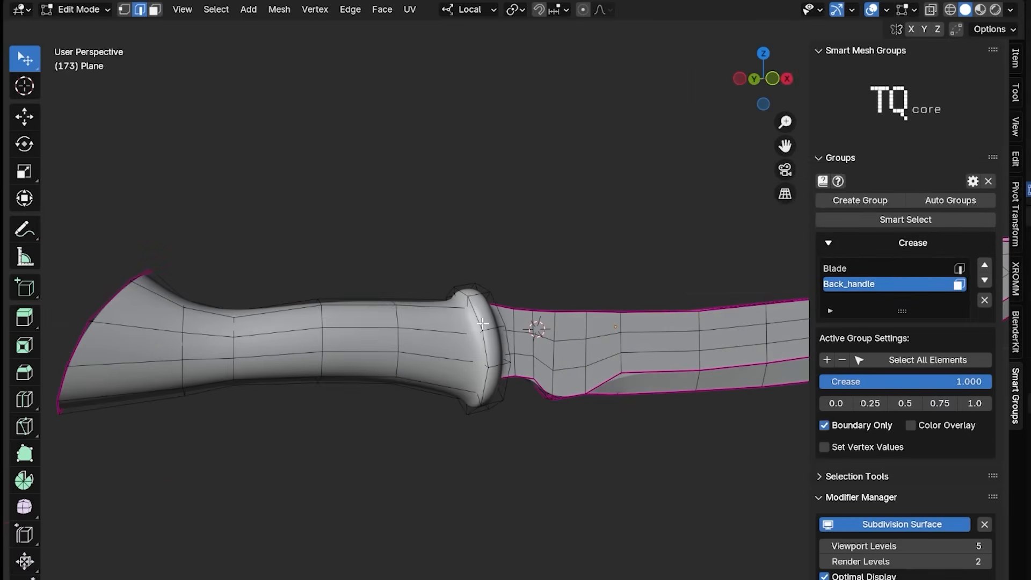
pyautogui.click(858, 203)
pyautogui.write('handle')
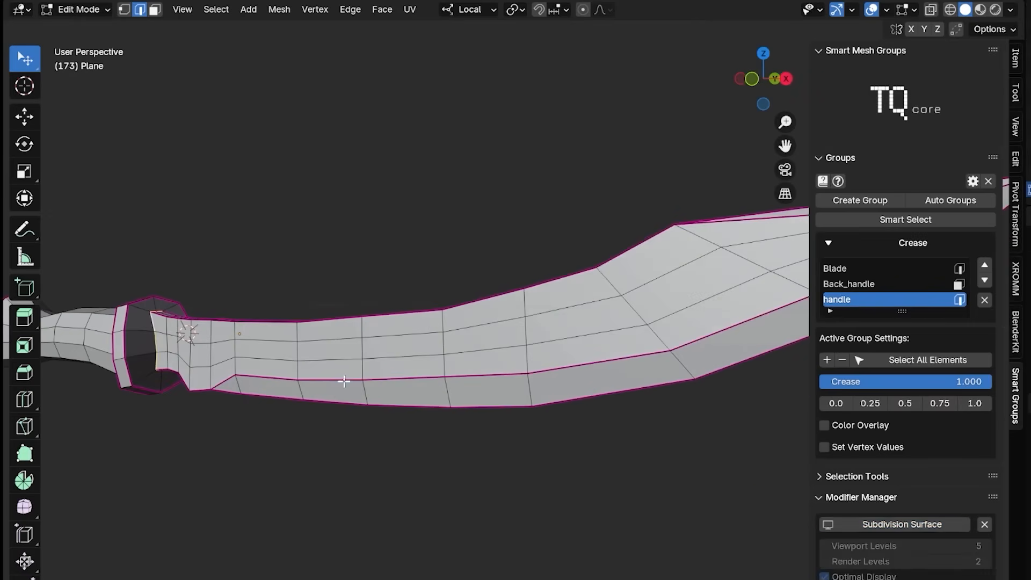
# Give each crease group its own Crease slider value, adjusting Blade last
pyautogui.click(827, 360)
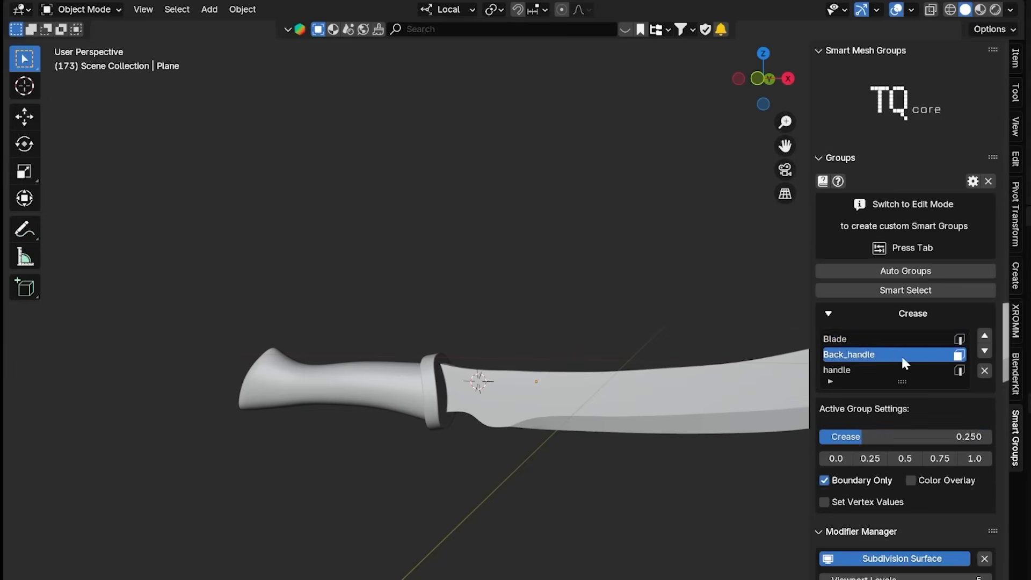
pyautogui.click(836, 339)
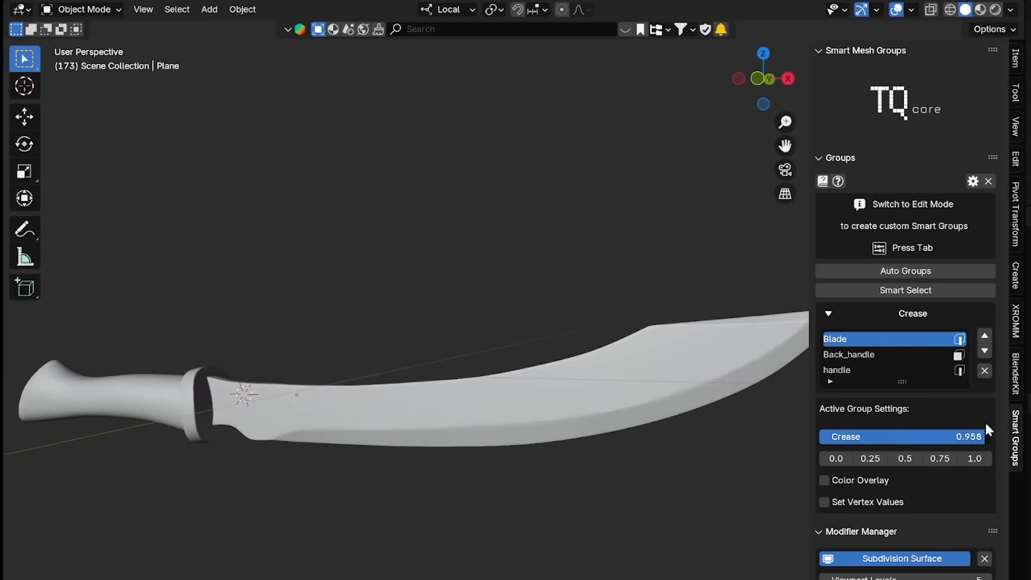
pyautogui.press('Tab')
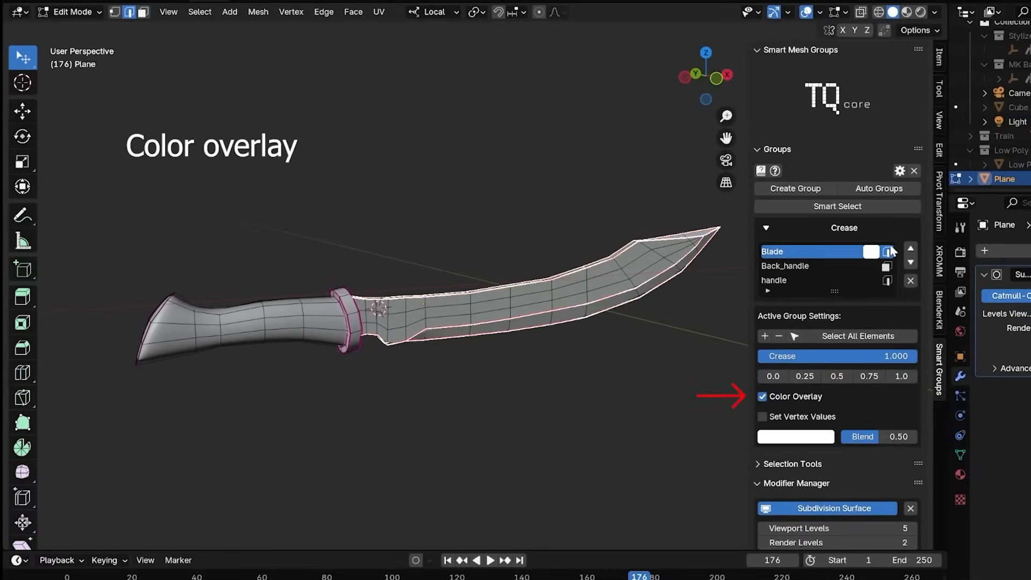
# Assign distinct overlay colours to the Back_handle and handle groups and move to the Render Toolbox scene
pyautogui.click(784, 265)
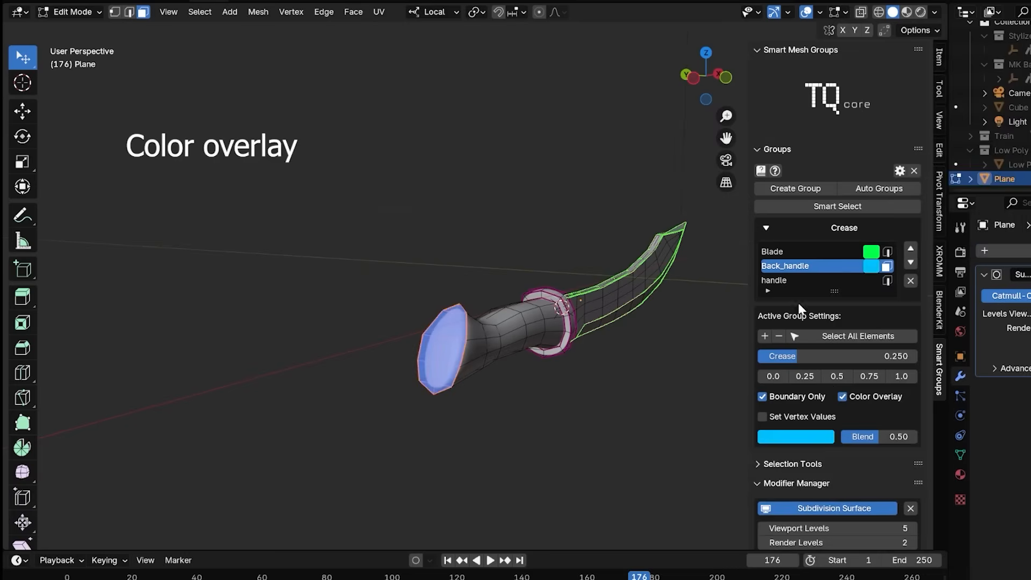
pyautogui.click(870, 265)
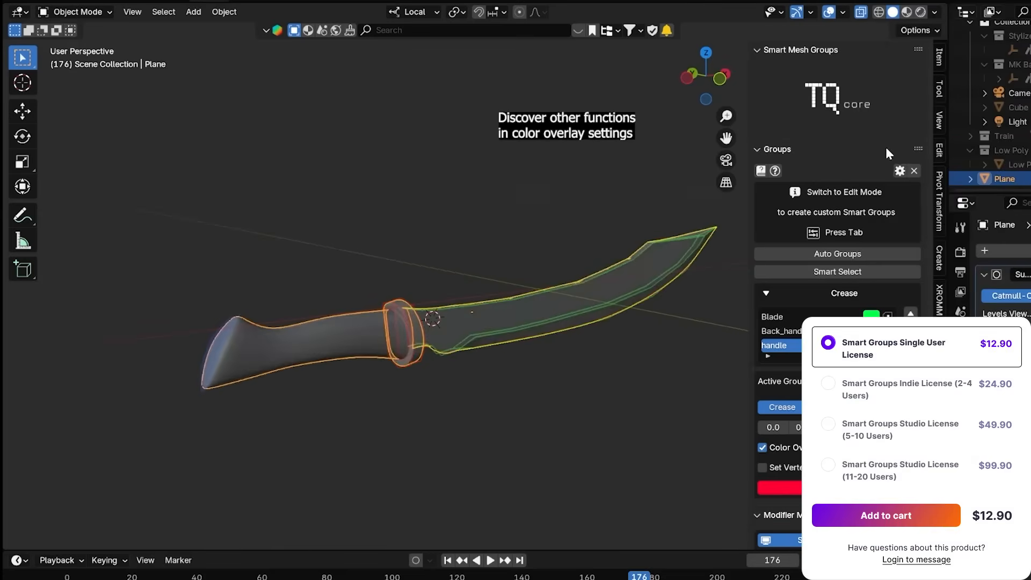
pyautogui.click(901, 171)
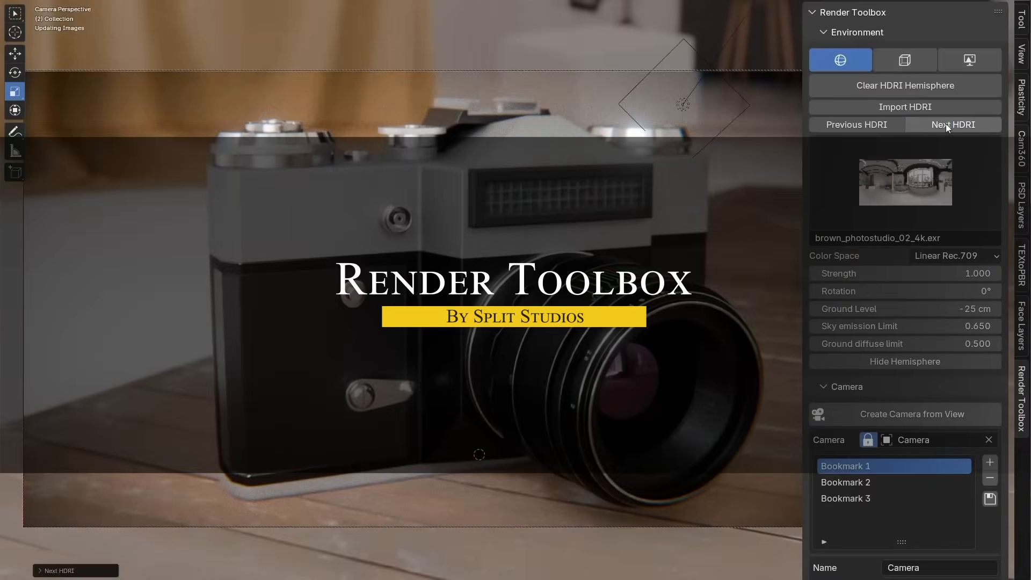
# Cycle Next HDRI, then pick an indoor room environment from the HDRI thumbnail library
pyautogui.click(953, 125)
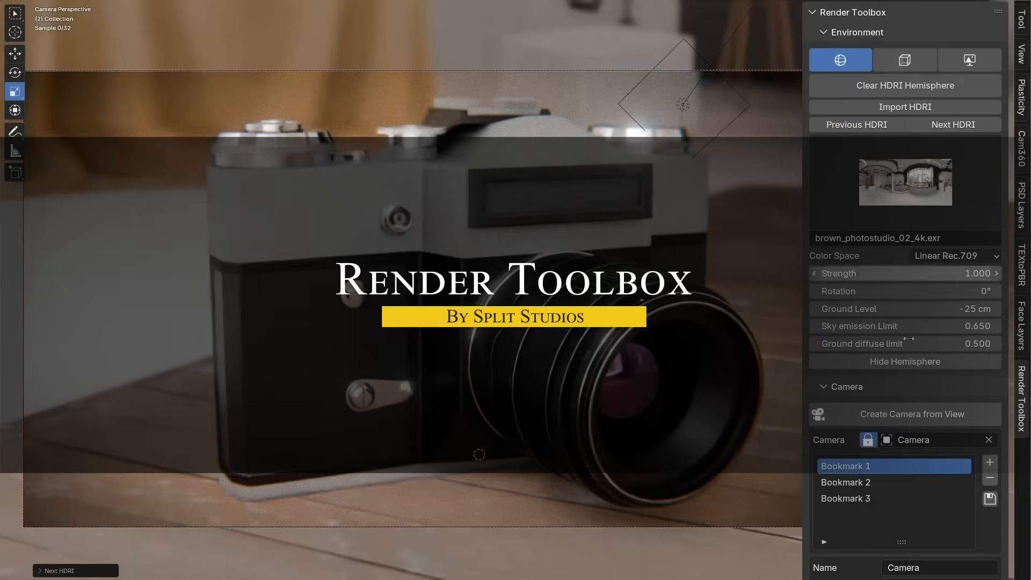
pyautogui.scroll(-3)
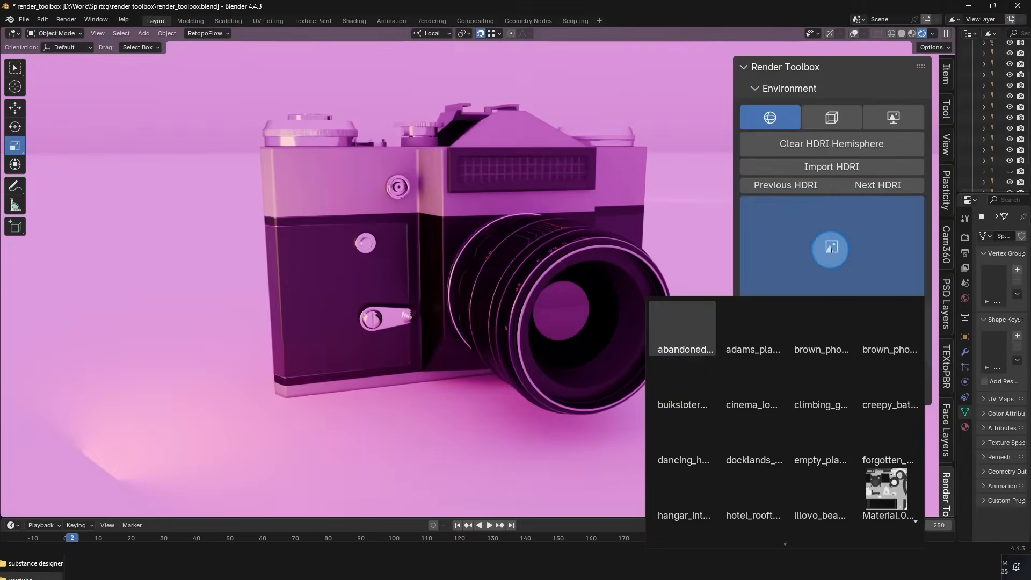
pyautogui.click(889, 323)
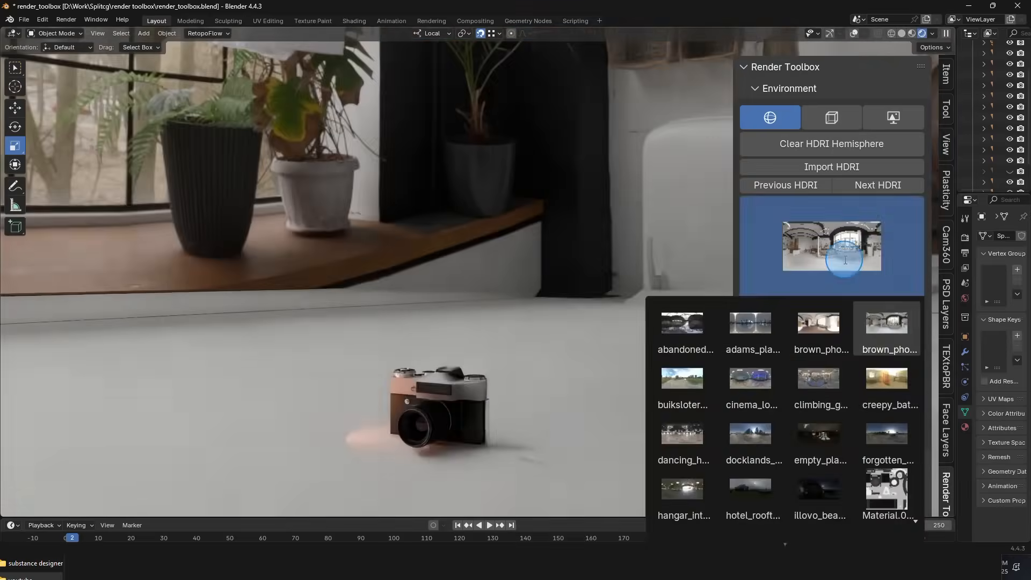
pyautogui.click(682, 378)
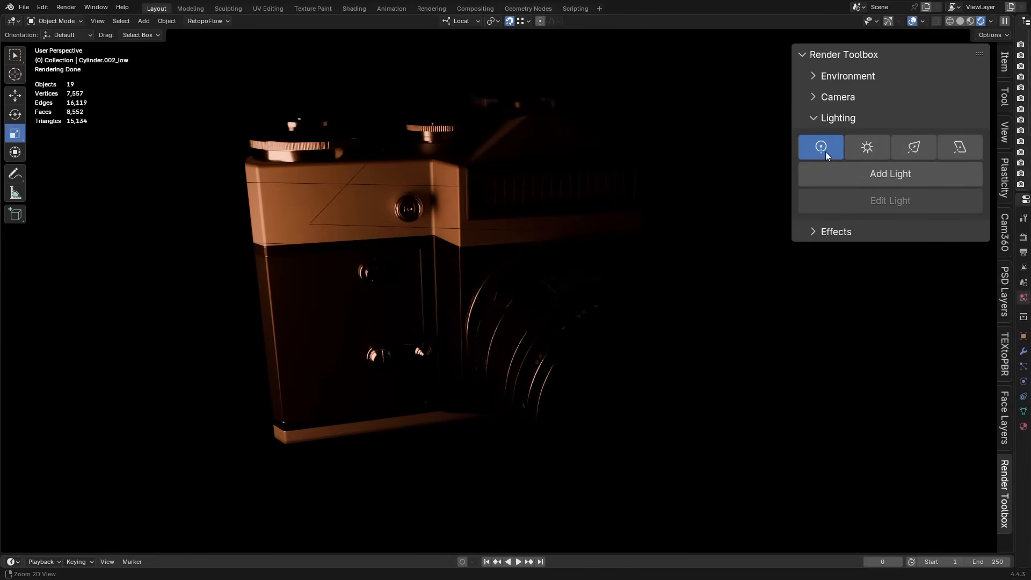
# Add an Area light, place it along the surface normal, rotate it and accept its position on the camera body
pyautogui.click(960, 147)
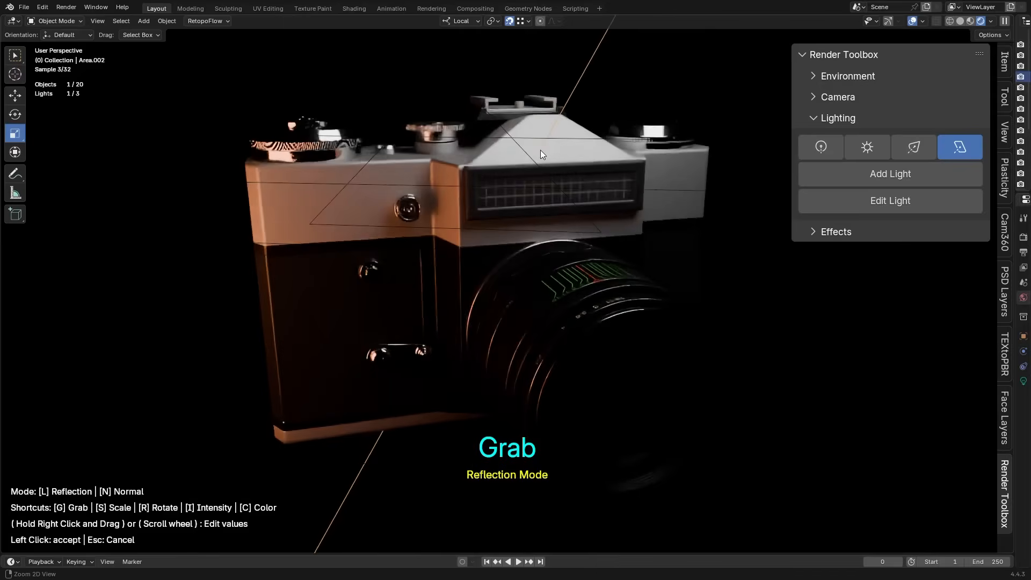
pyautogui.press('n')
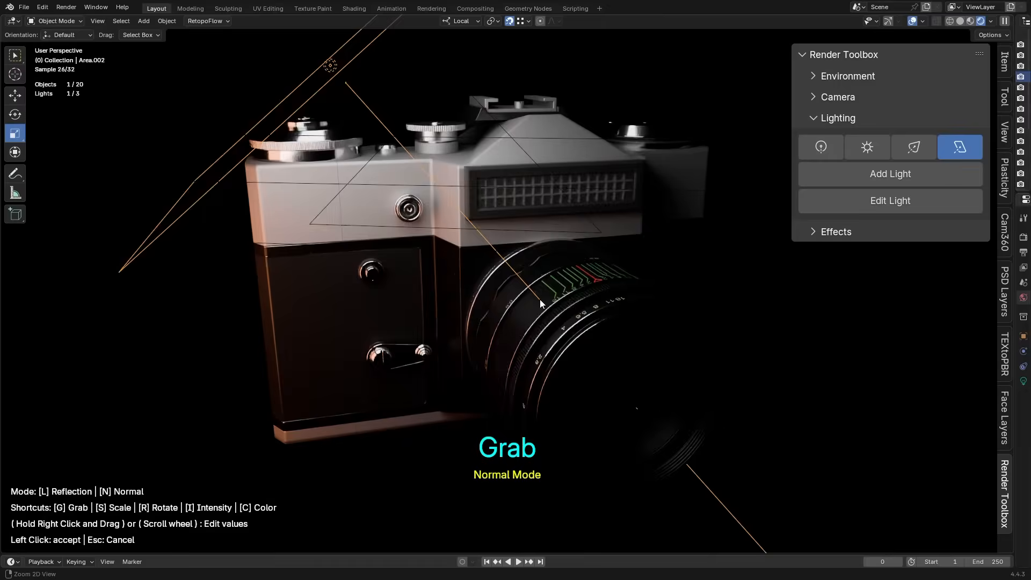
pyautogui.press('r')
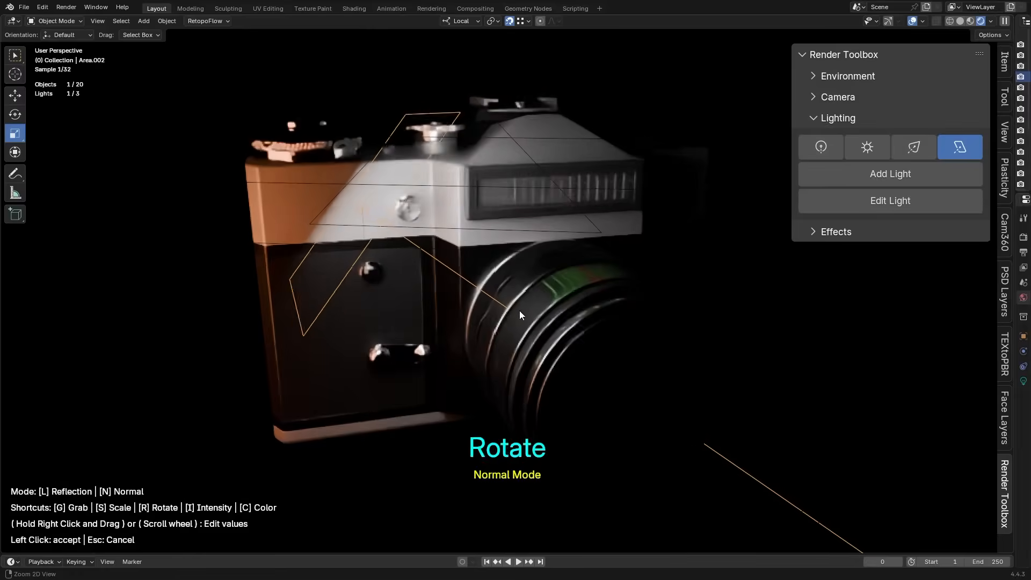
pyautogui.press('c')
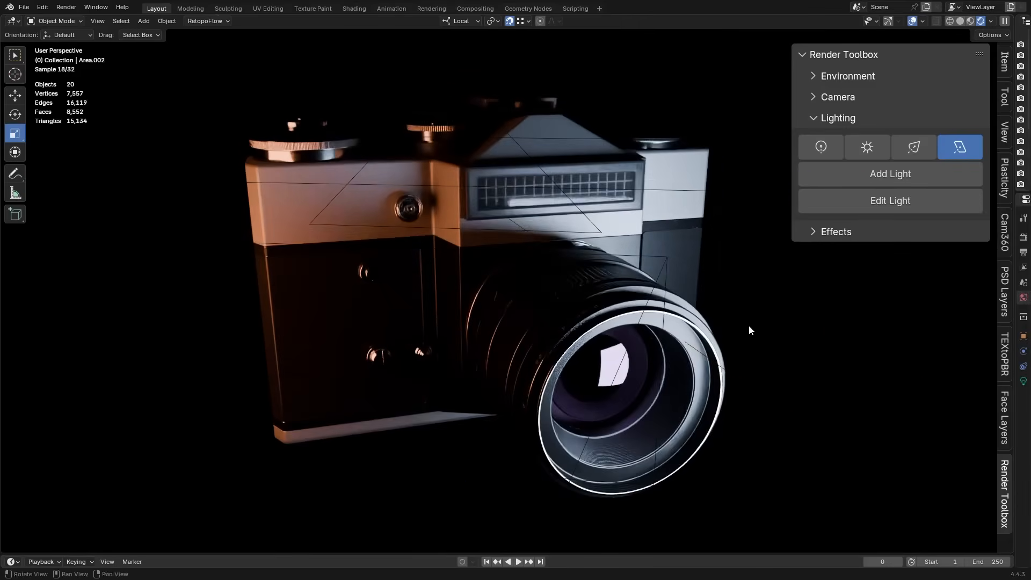
pyautogui.click(836, 231)
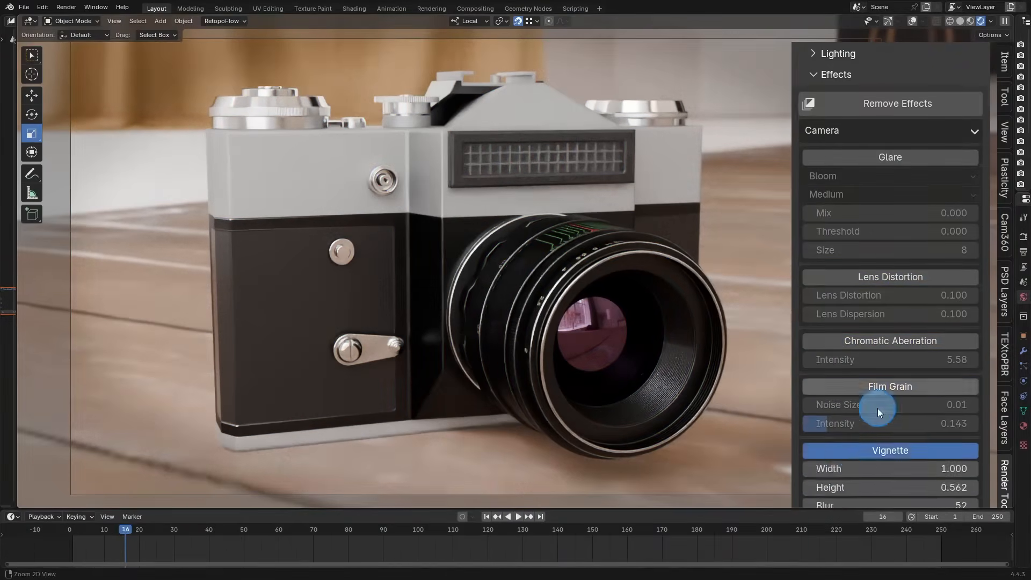
# Set the Effects Compositor to Camera so grain and aberration show only in the camera view
pyautogui.scroll(-3)
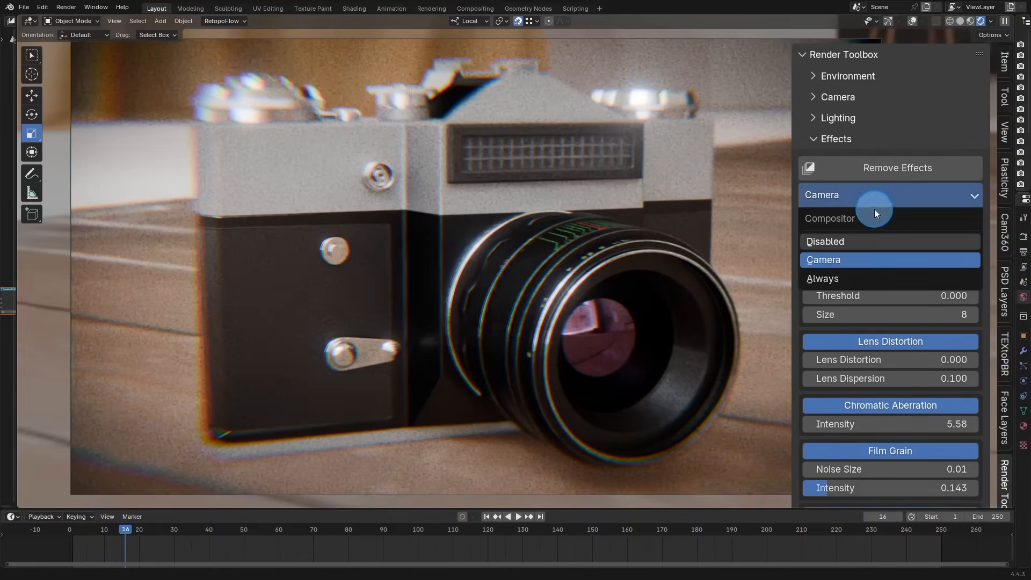
pyautogui.click(822, 278)
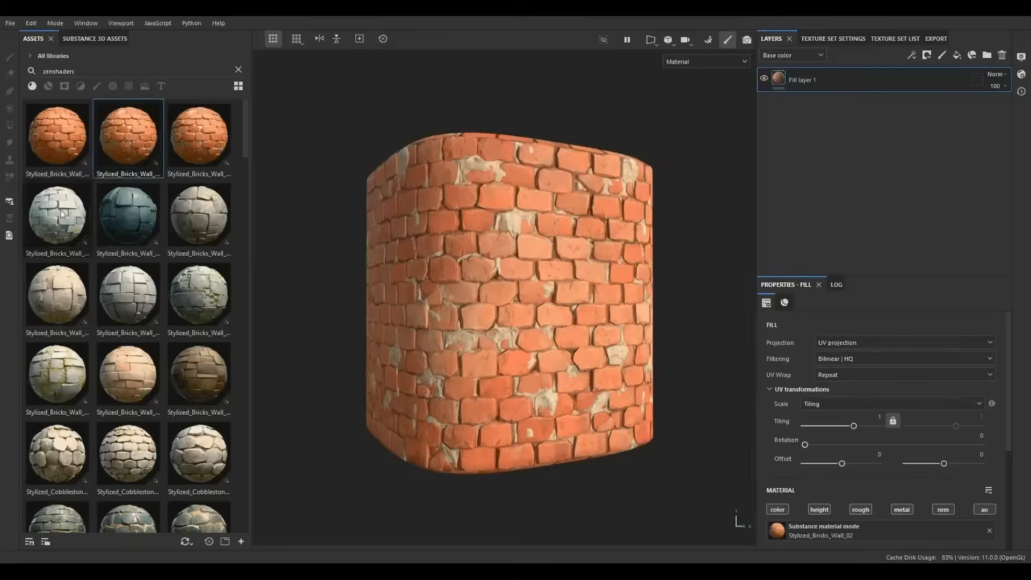
# Fill the rounded cube with Stylized_Bricks_Wall_02, then replace it with a Stylized_Dirt_Ground material
pyautogui.doubleClick(128, 366)
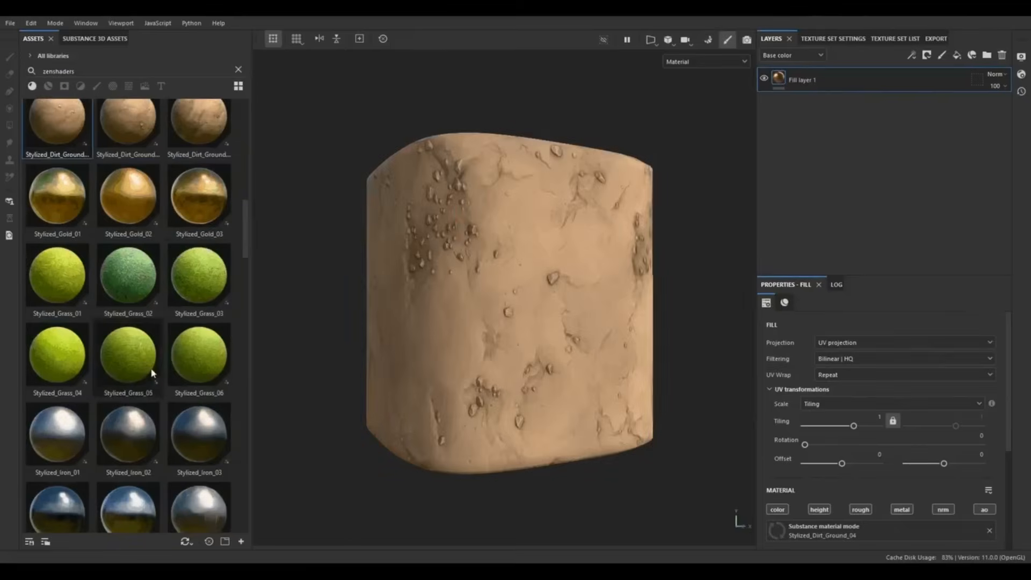
pyautogui.doubleClick(198, 270)
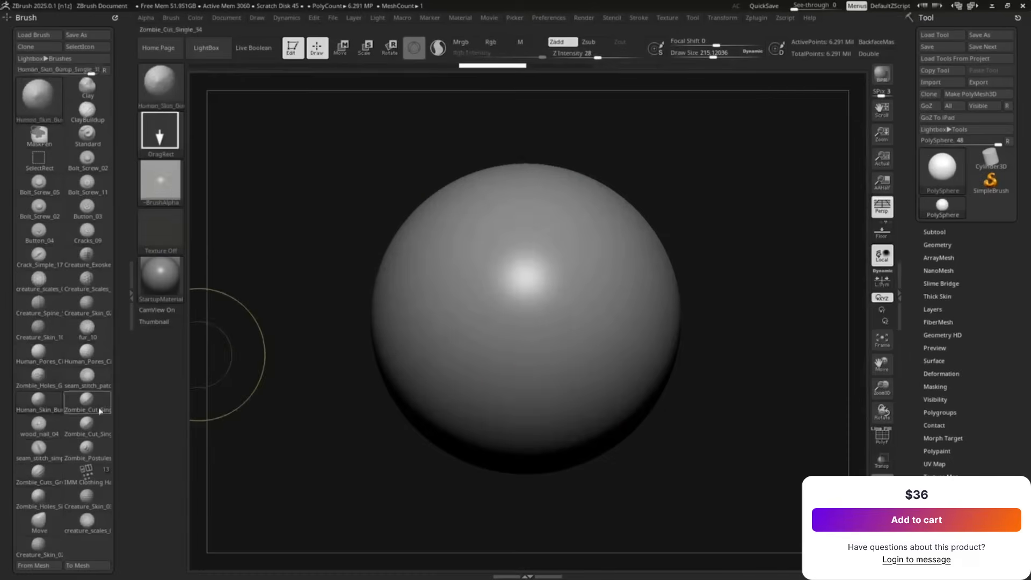
# Select the Zombie_Cut_Simple_34 brush to sculpt the PolySphere
pyautogui.click(206, 47)
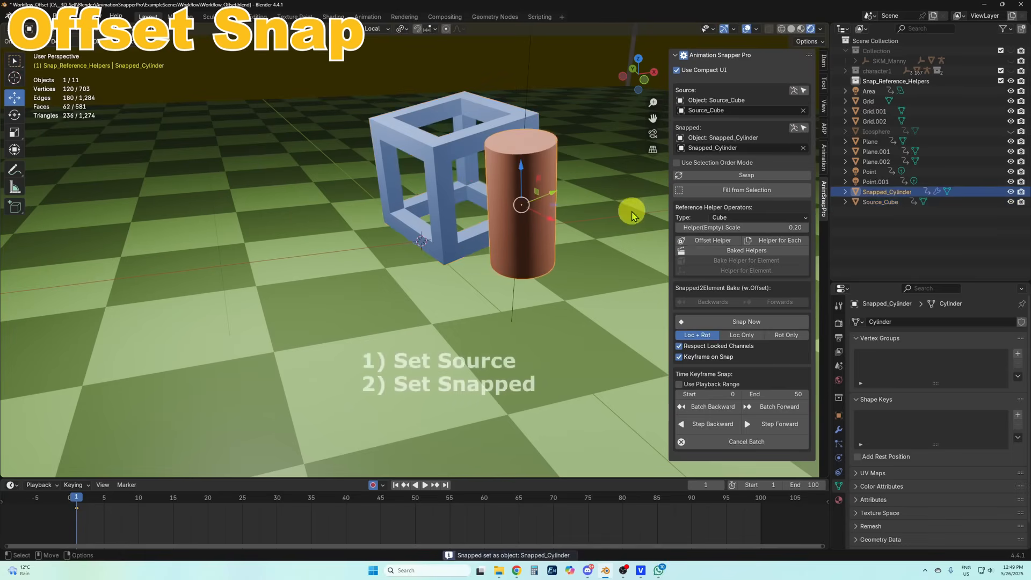
# Create an offset helper around Snapped_Cylinder as the new snap source for Source_Cube
pyautogui.click(712, 241)
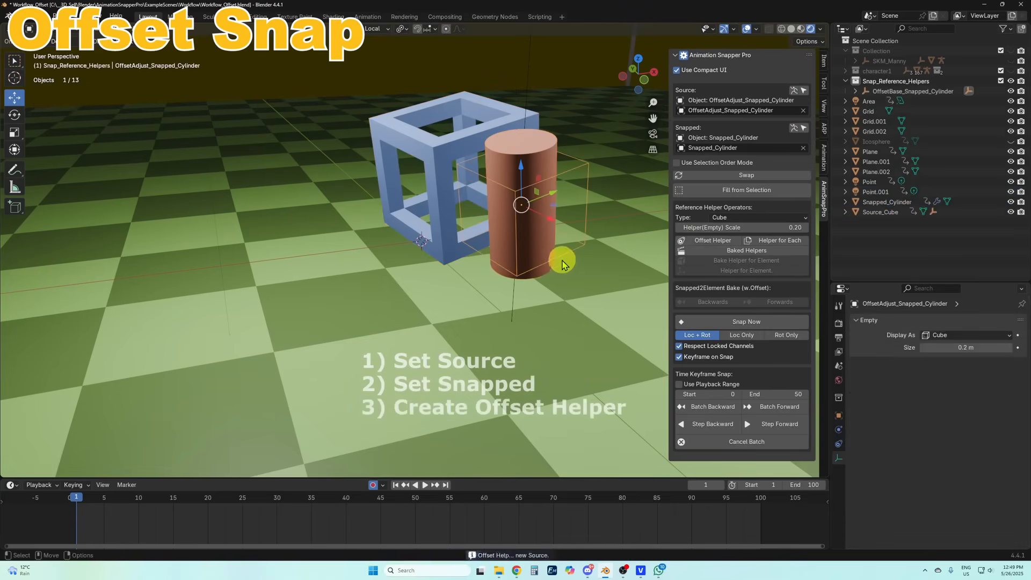
pyautogui.moveTo(451, 155)
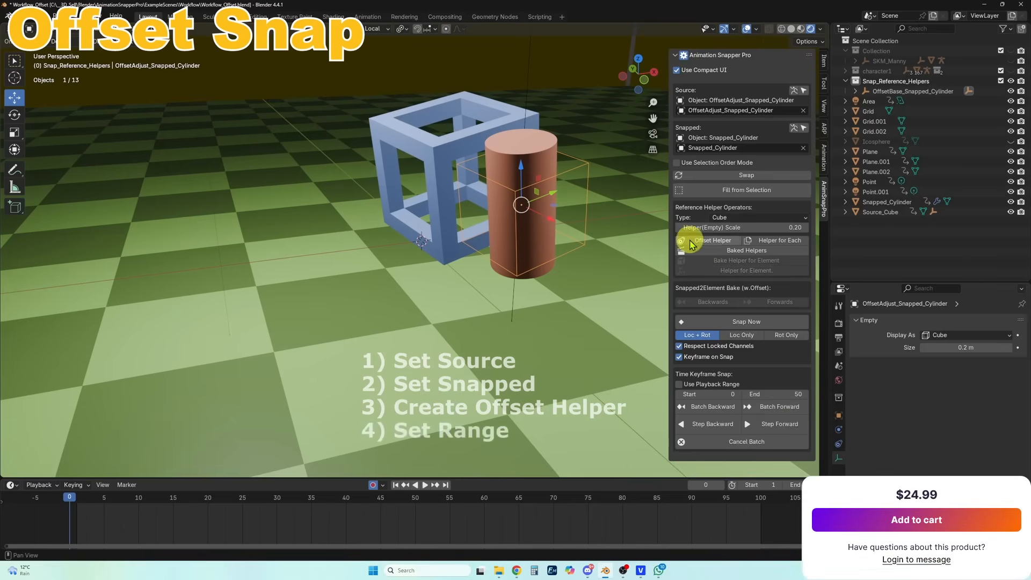
pyautogui.click(745, 321)
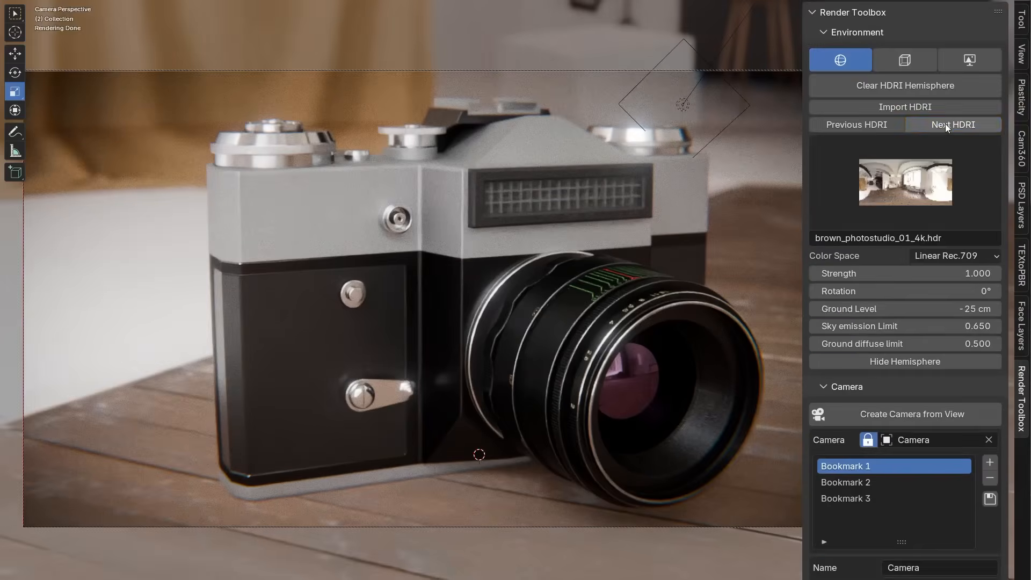
# Switch the camera scene's environment to the next photo-studio HDRI, brown_photostudio_02
pyautogui.click(952, 124)
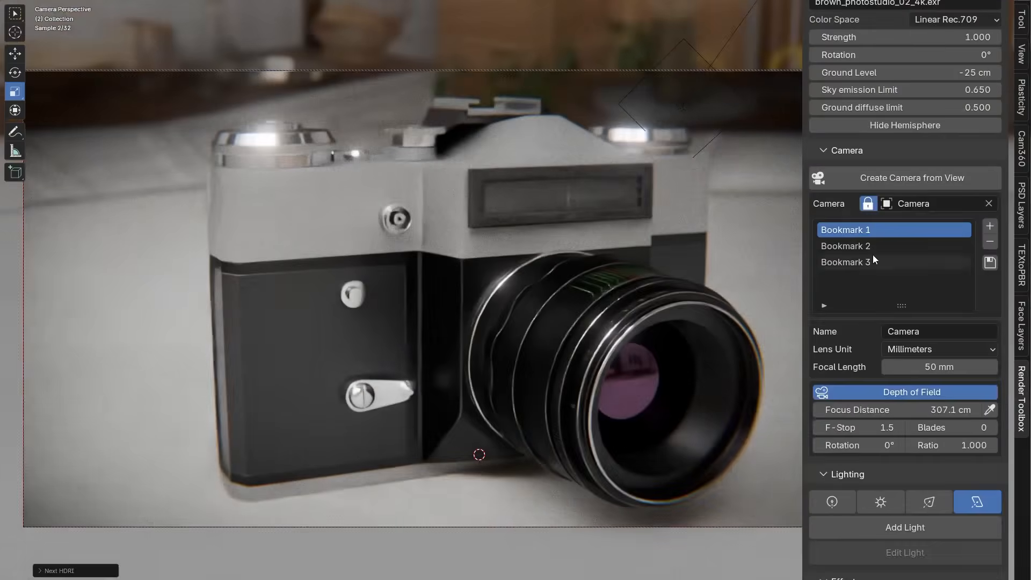